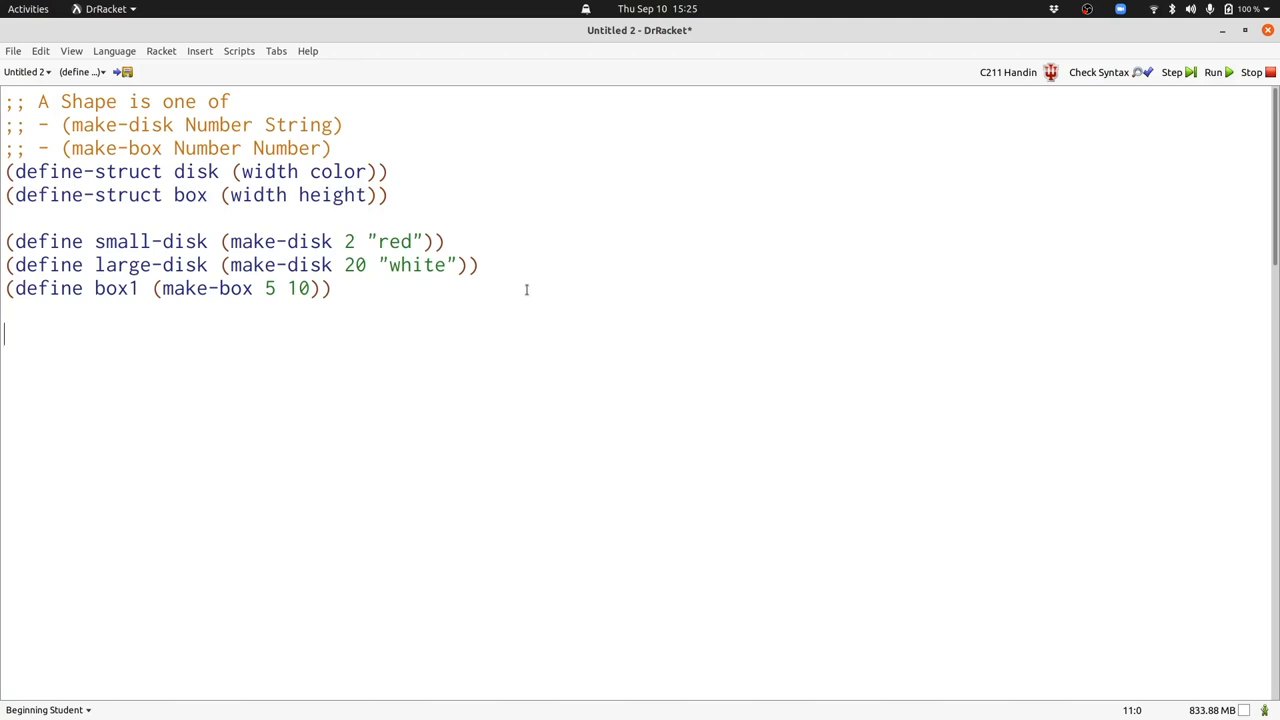
- Write flip-shape's Shape -> Shape signature, purpose, stub and two check-expect tests below the definitions
left_click(1212, 72)
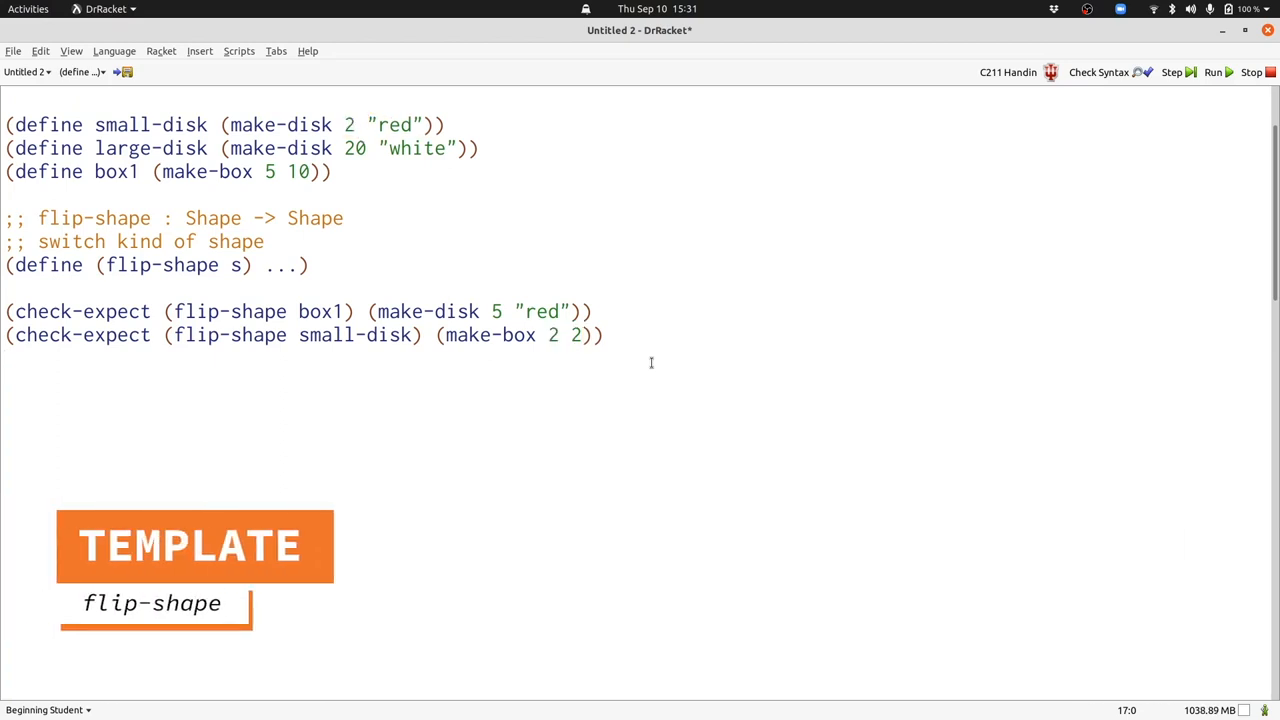
- Replace the stub with a cond whose disk? clause builds a box from (disk-width s), dropping the disk colour
type("(cond [(disk? s) (... (disk-width s) (disk-color s))]")
type("[(box? s) (... (box-width s) (box-height s))]))")
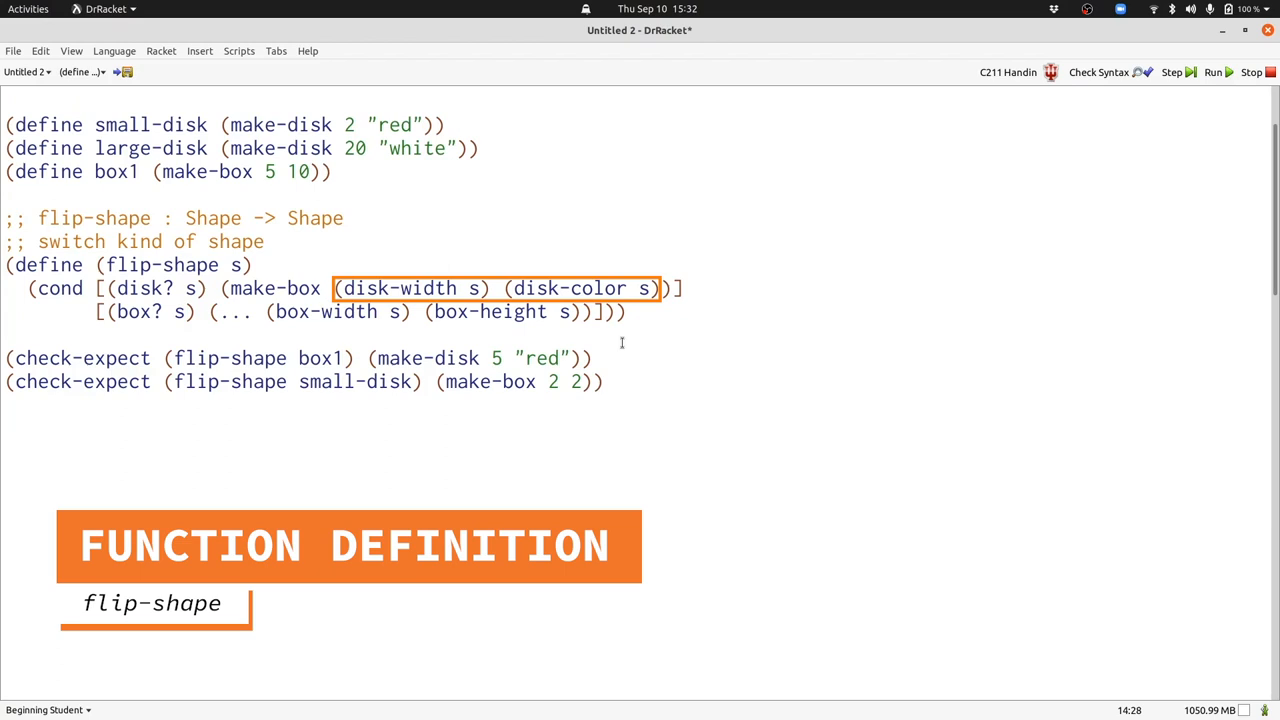
key("Delete")
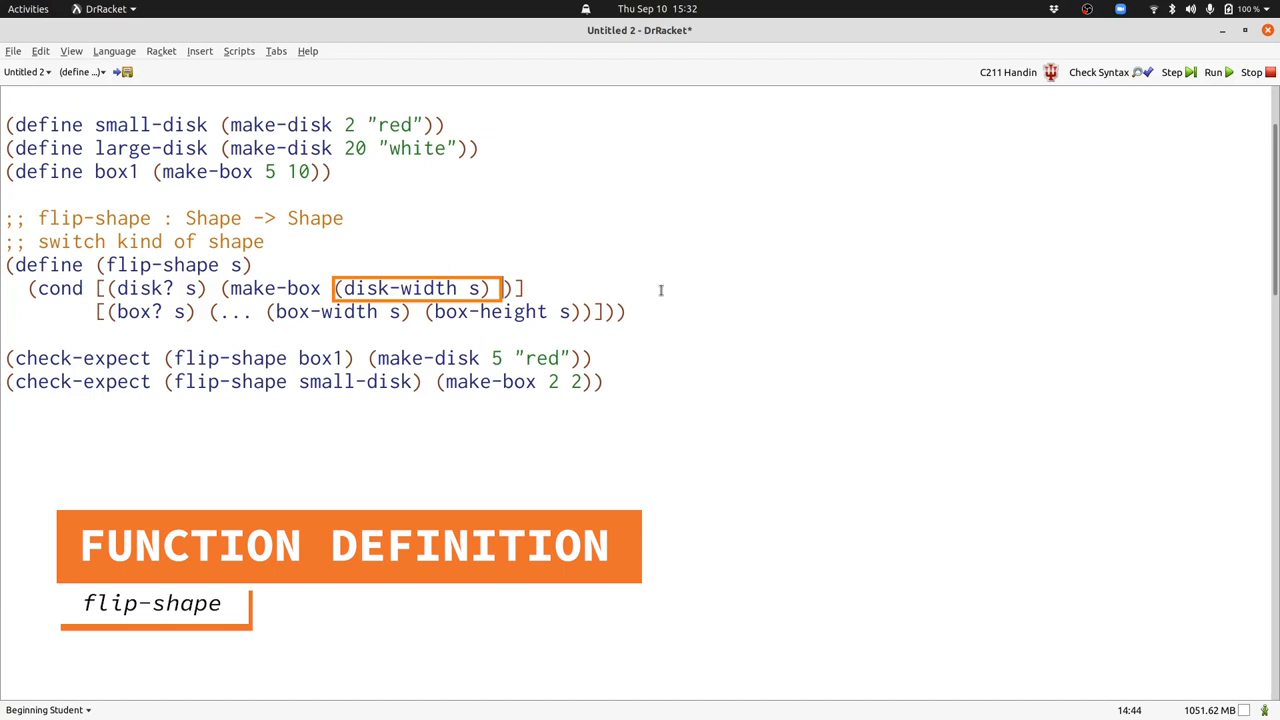
- Use (disk-width s) as box height, make boxes become red disks, and run to see all 7 tests pass
type("(disk-width s)")
left_click(360, 312)
type("make-disk")
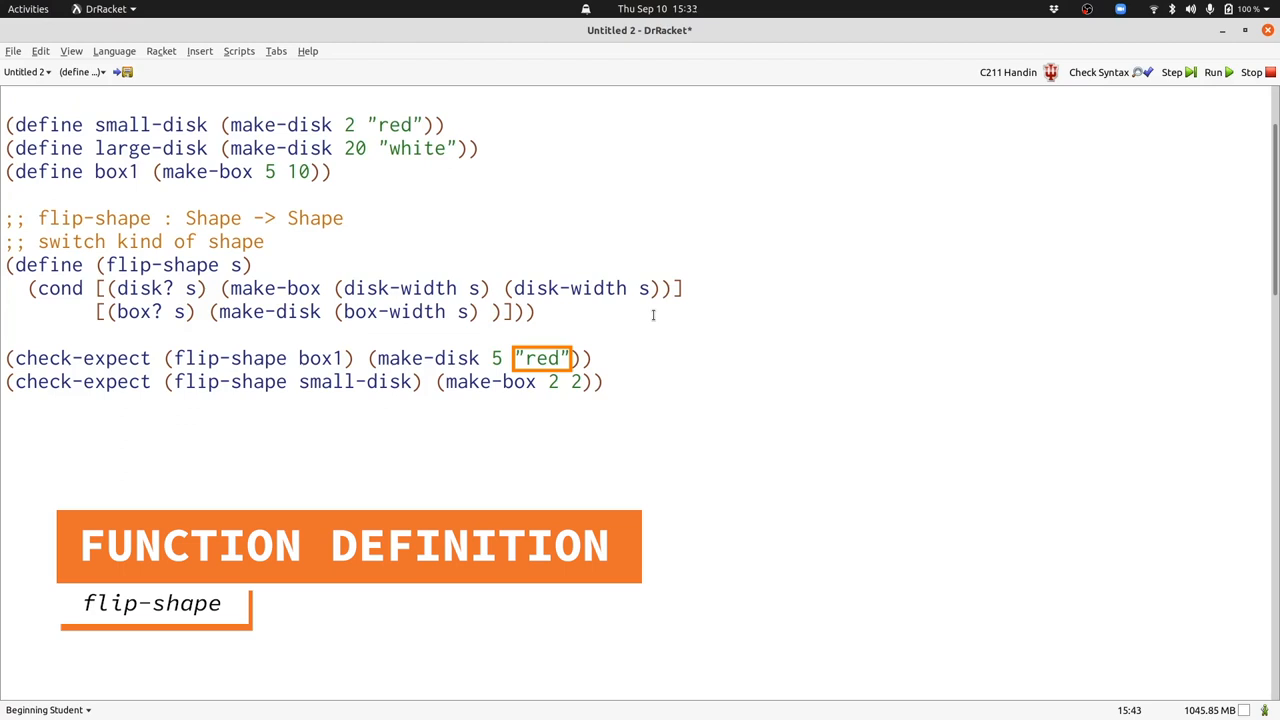
type("\"red\"")
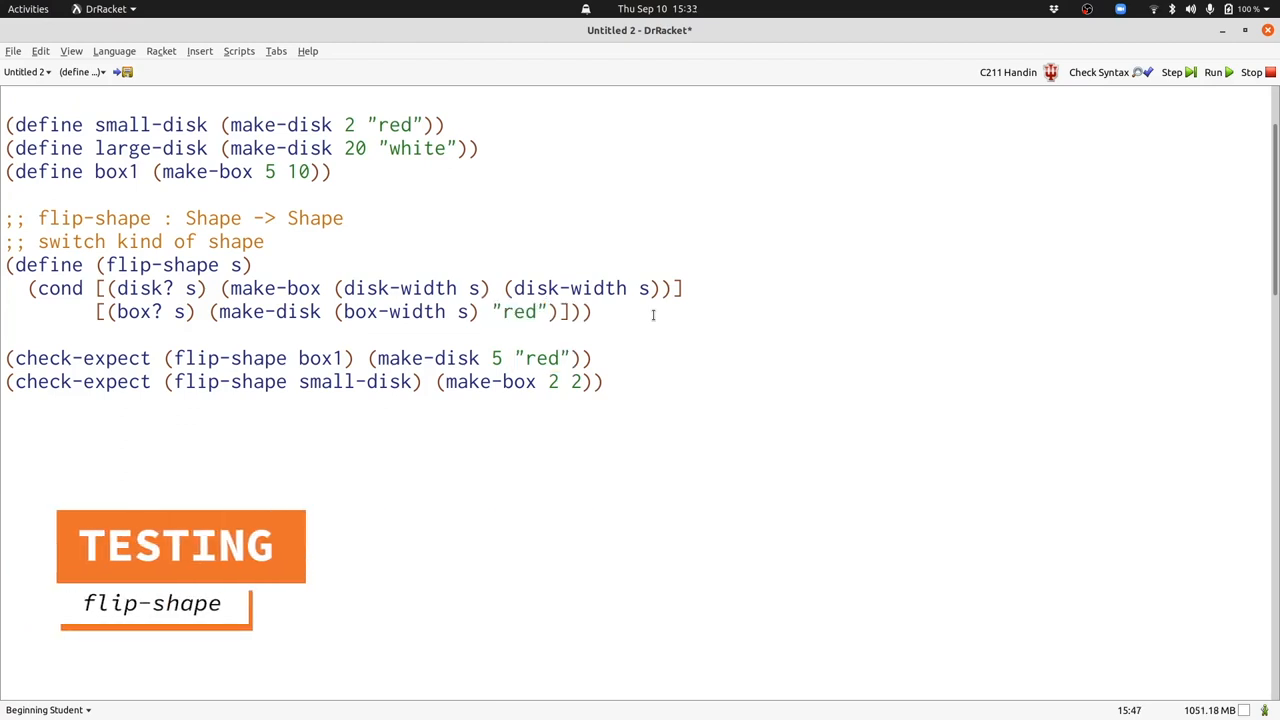
left_click(1212, 72)
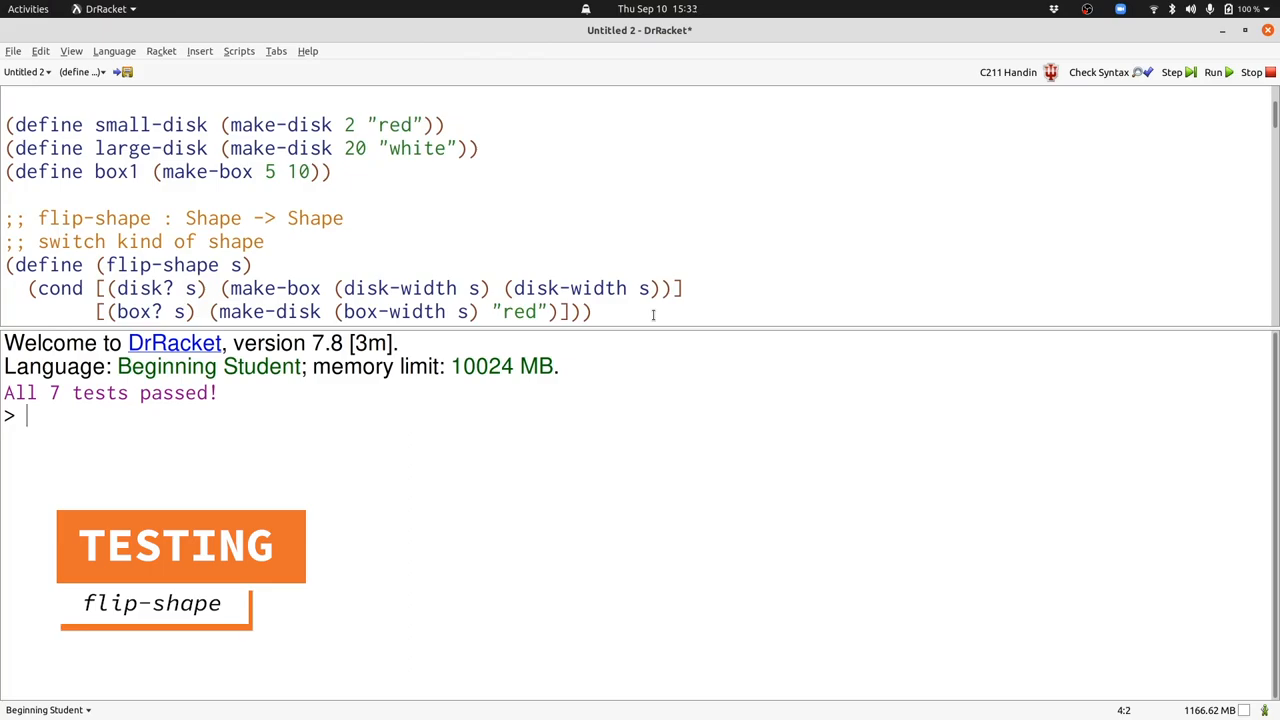